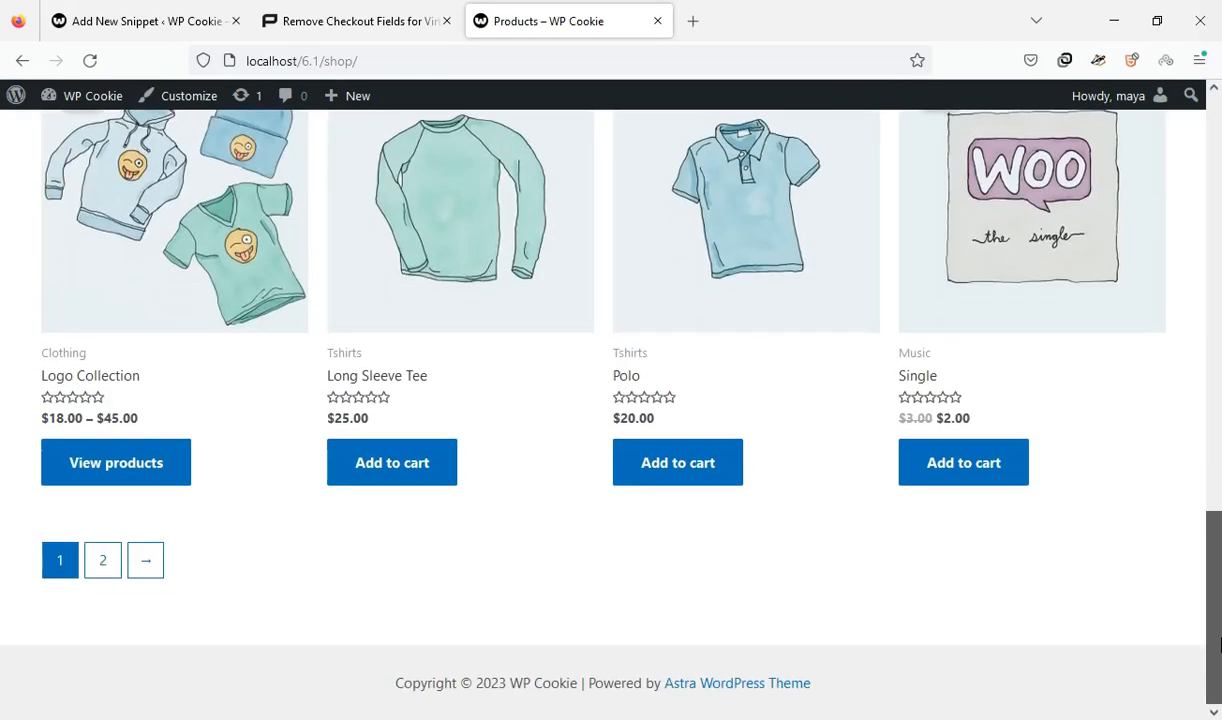
Step: Add the Single album to the cart, open checkout in a new tab, and copy the tutorial code
left_click(963, 546)
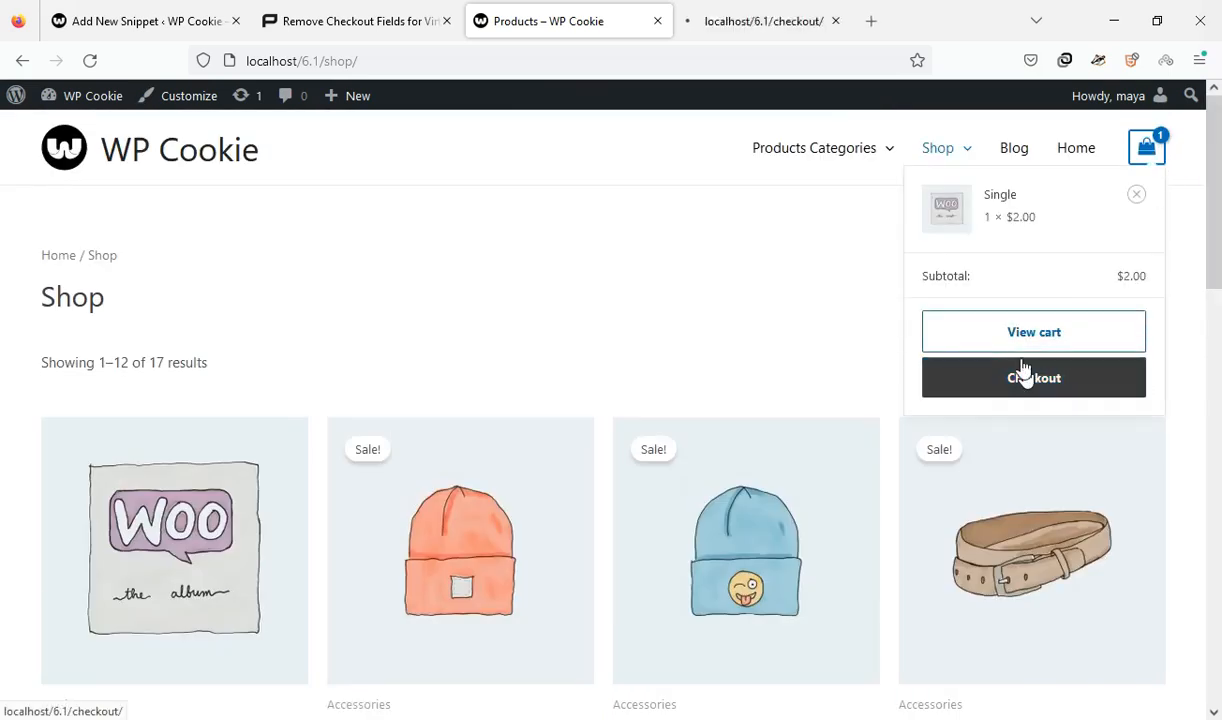
left_click(1033, 377)
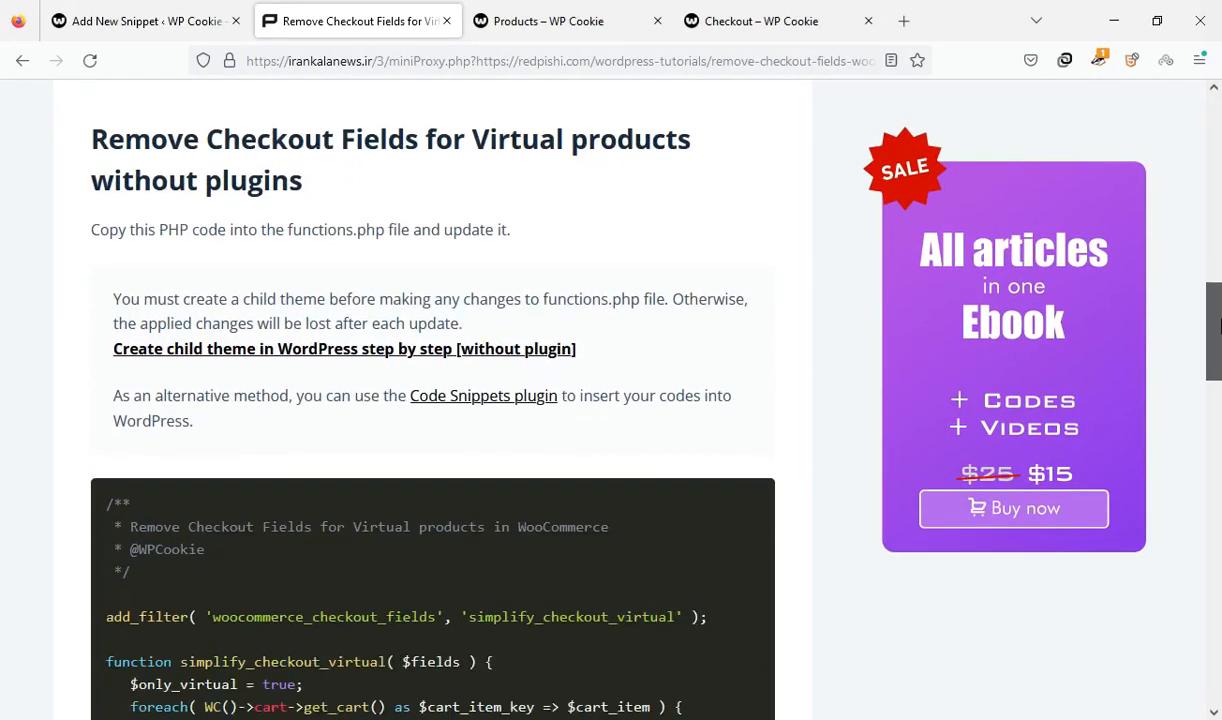
scroll("down", 3)
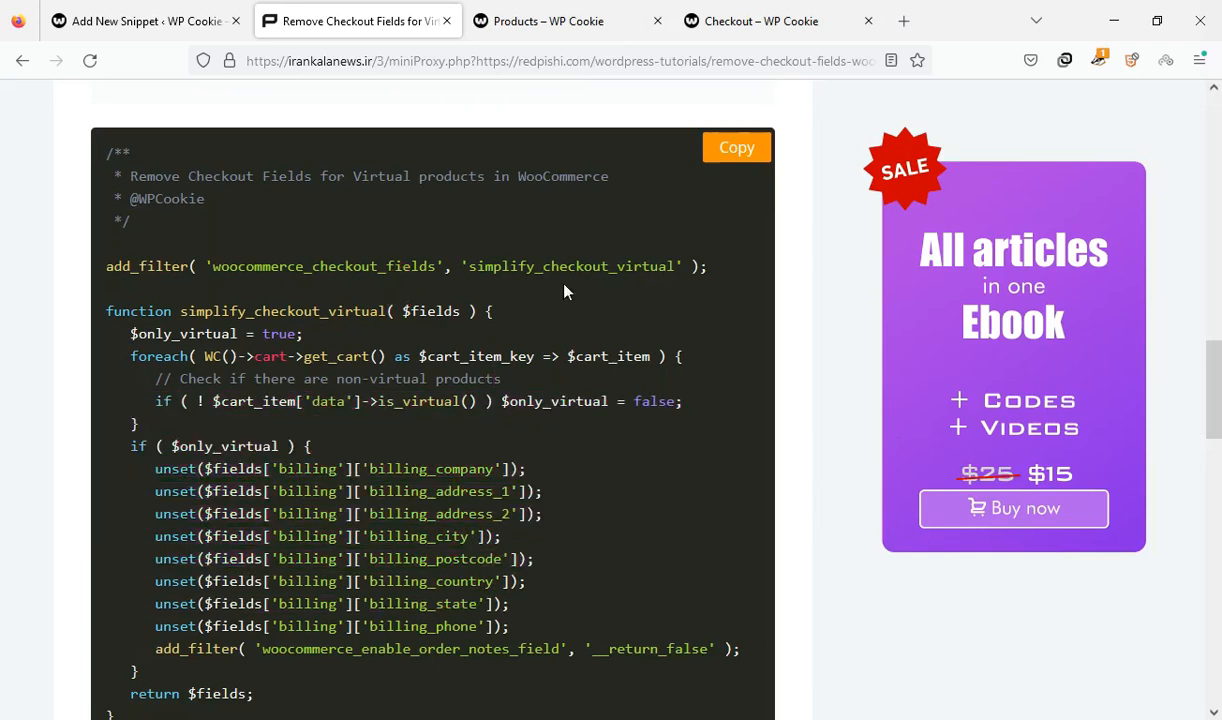
left_click(728, 147)
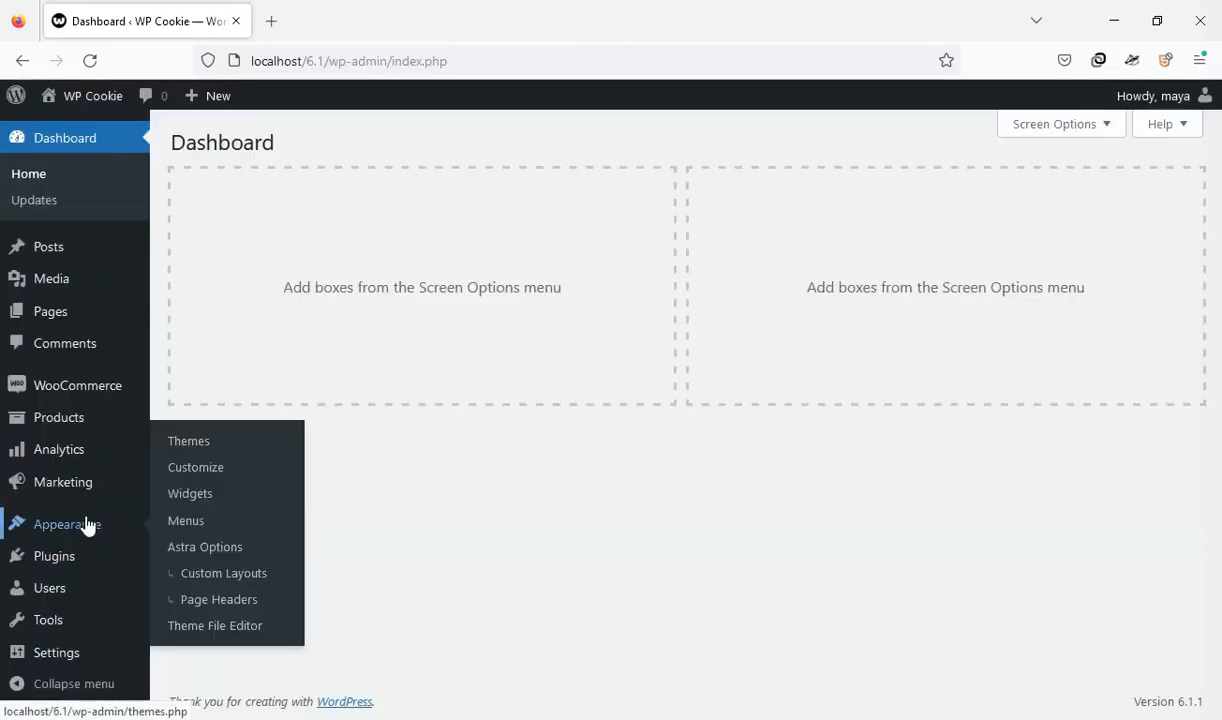
Step: Open the Astra Child theme's functions.php in the Theme File Editor and right-click an empty line
left_click(215, 625)
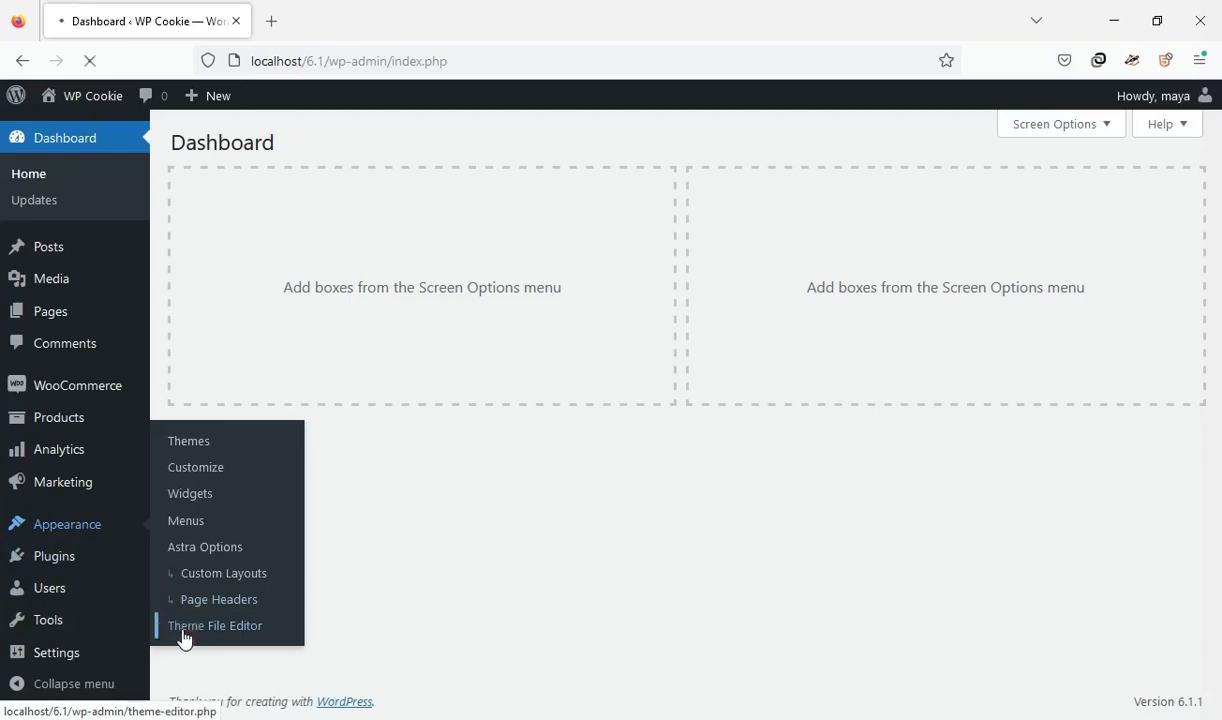
left_click(215, 625)
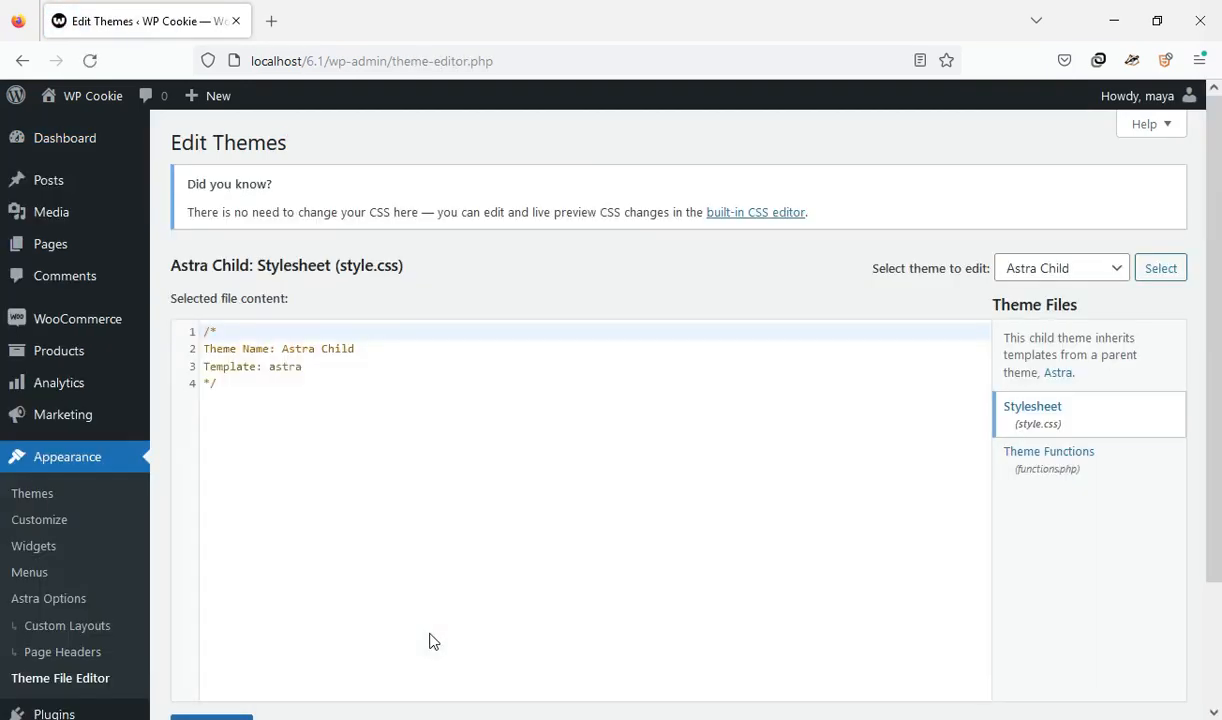
left_click(1049, 458)
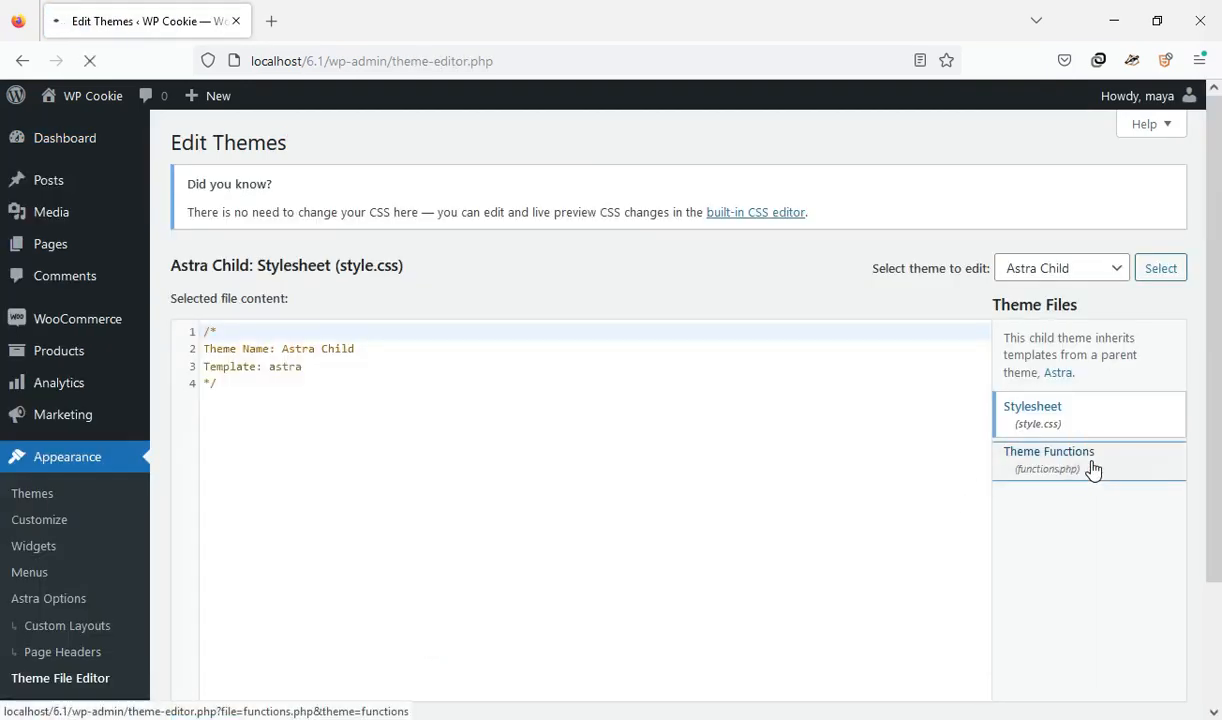
left_click(1048, 460)
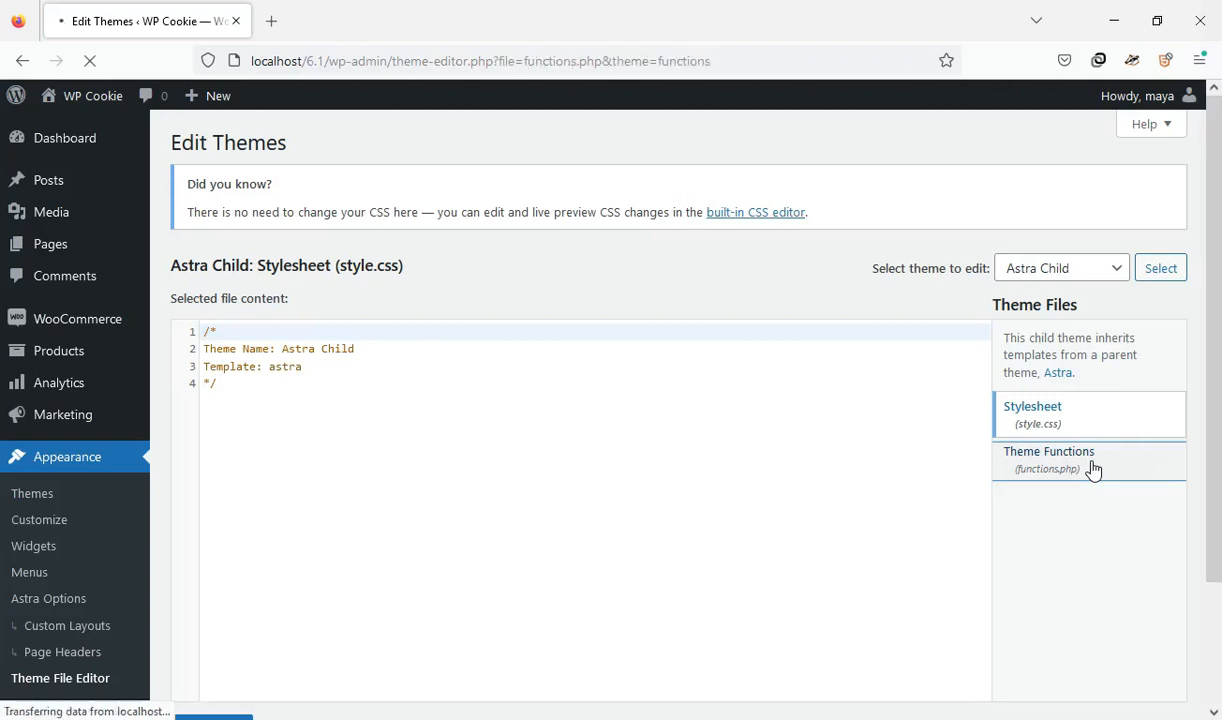
left_click(1048, 460)
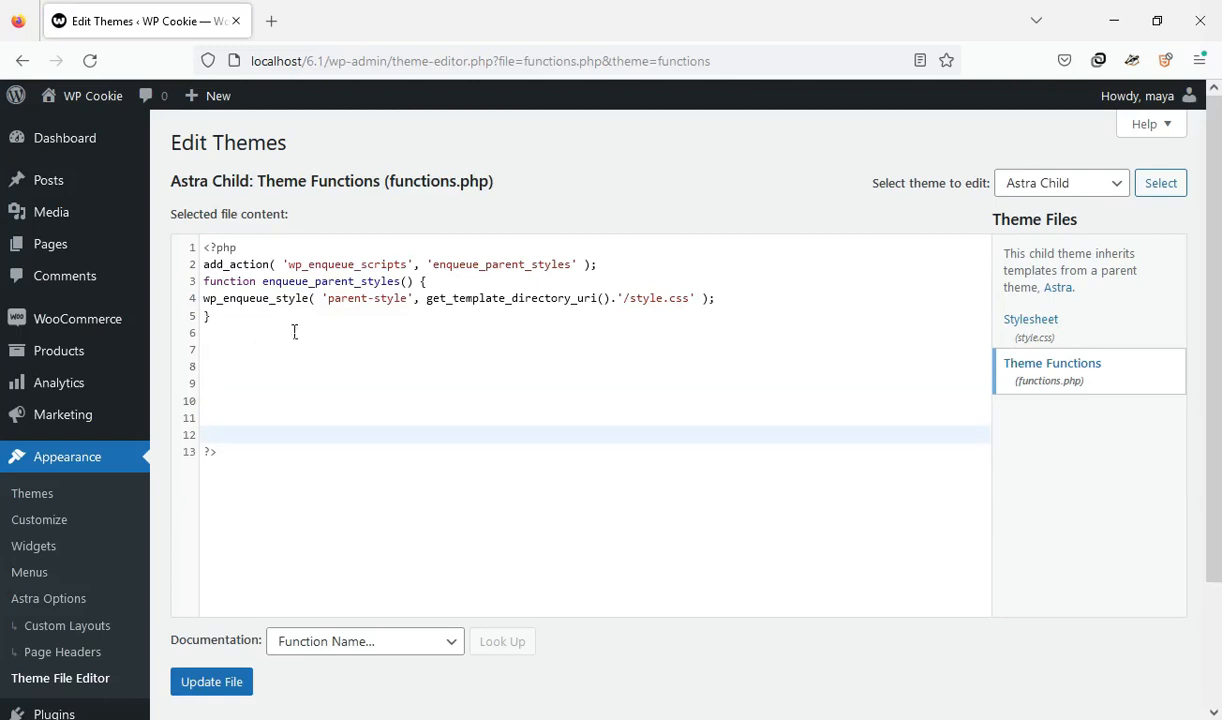
right_click(242, 366)
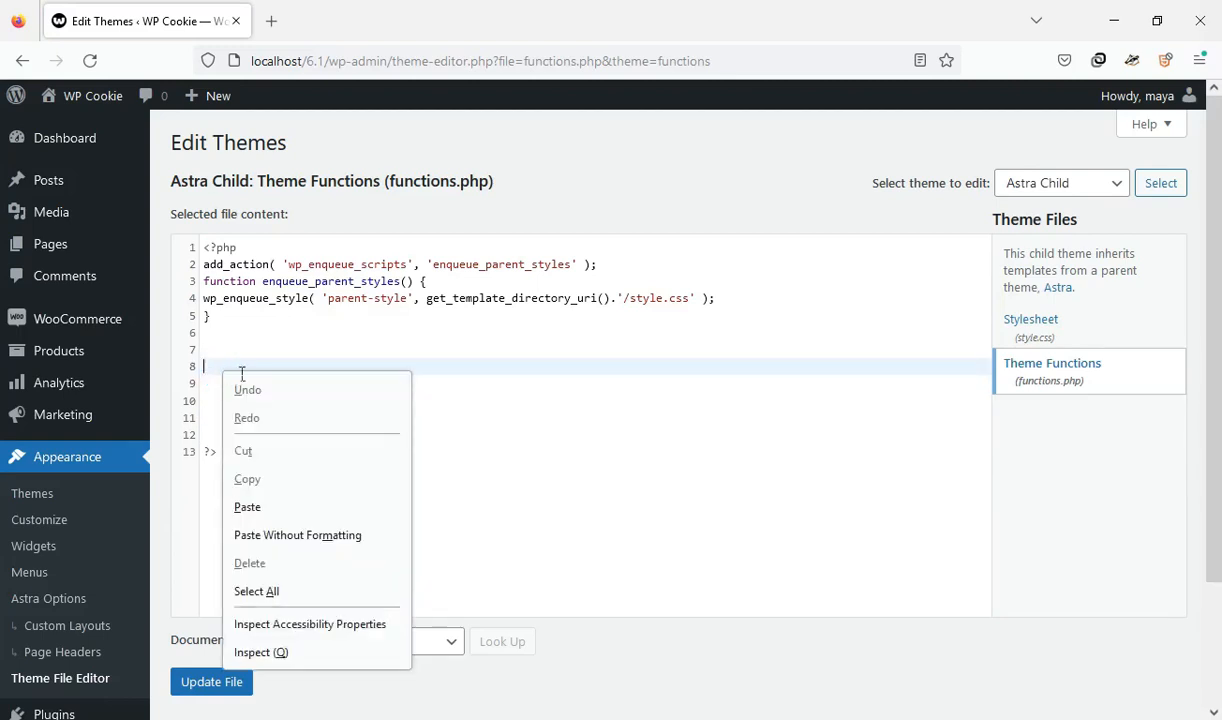
mouse_move(283, 507)
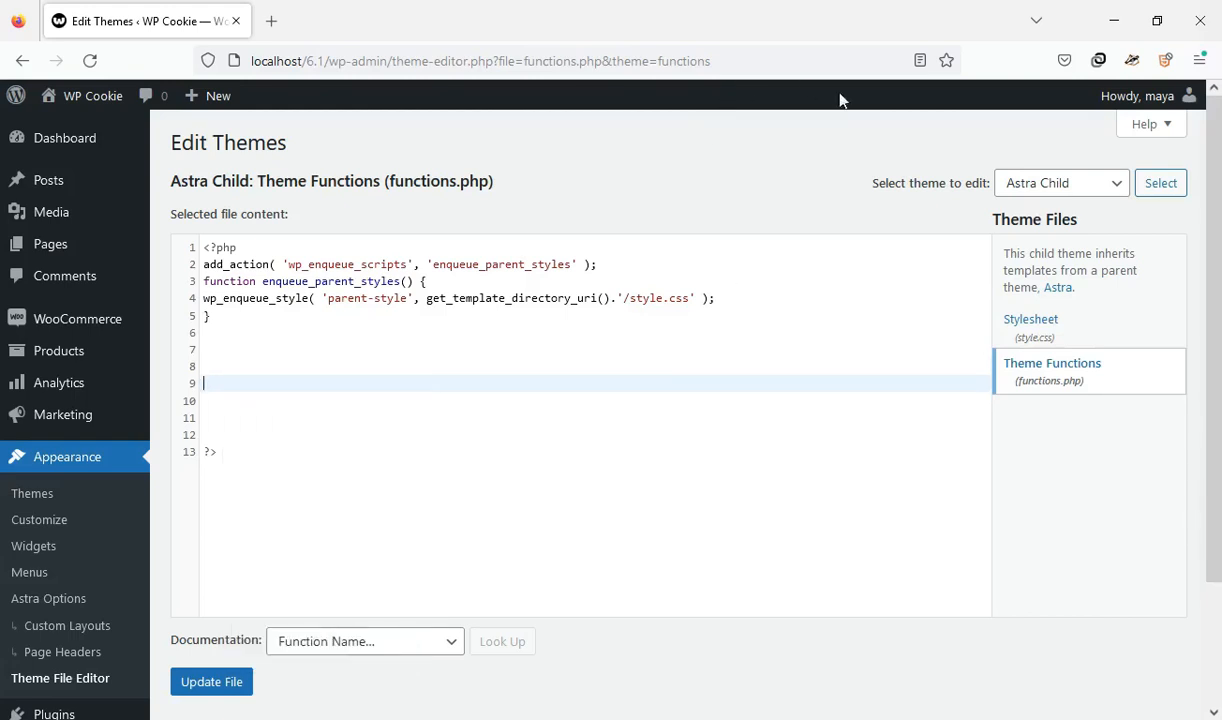
scroll("down", 3)
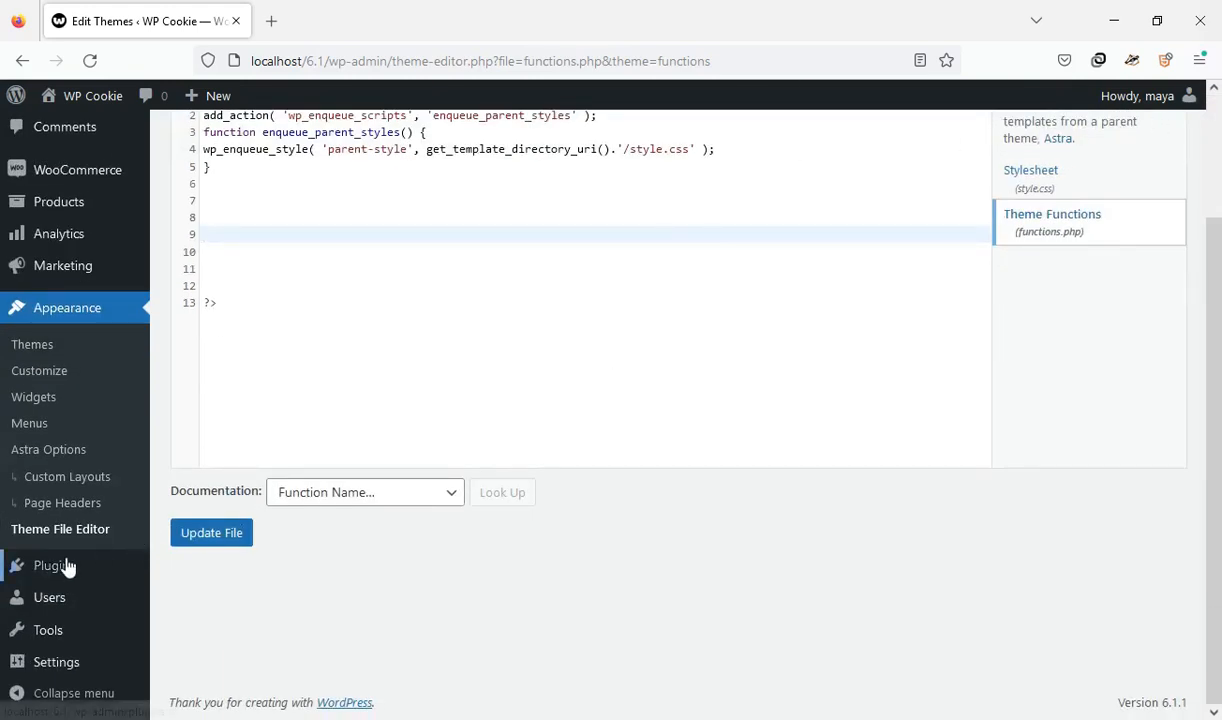
mouse_move(54, 565)
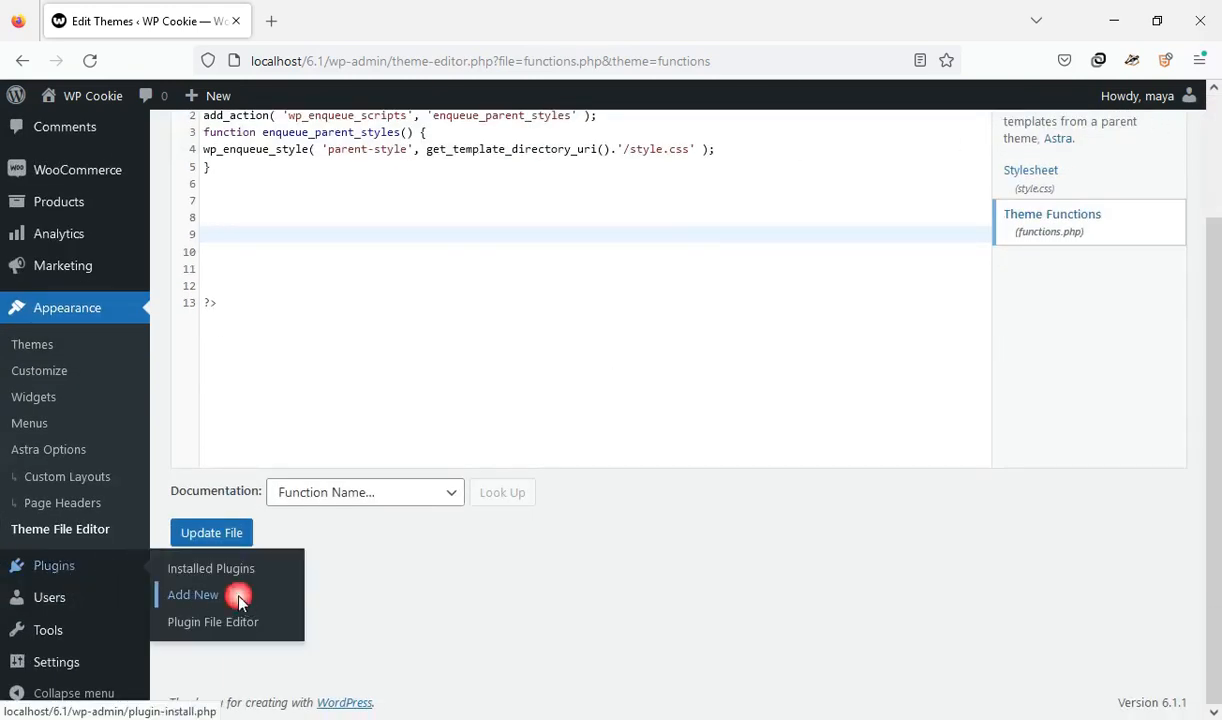
Step: Search plugins for 'code snippet' and activate the Code Snippets plugin
left_click(192, 594)
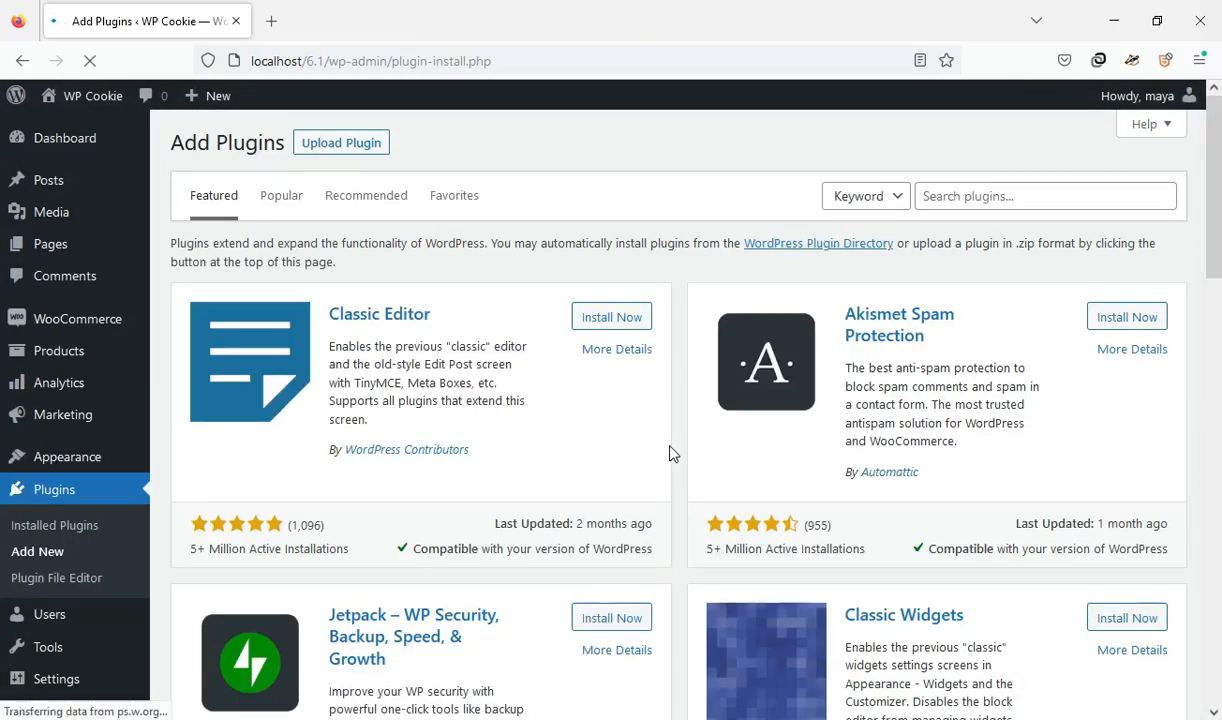
left_click(1045, 196)
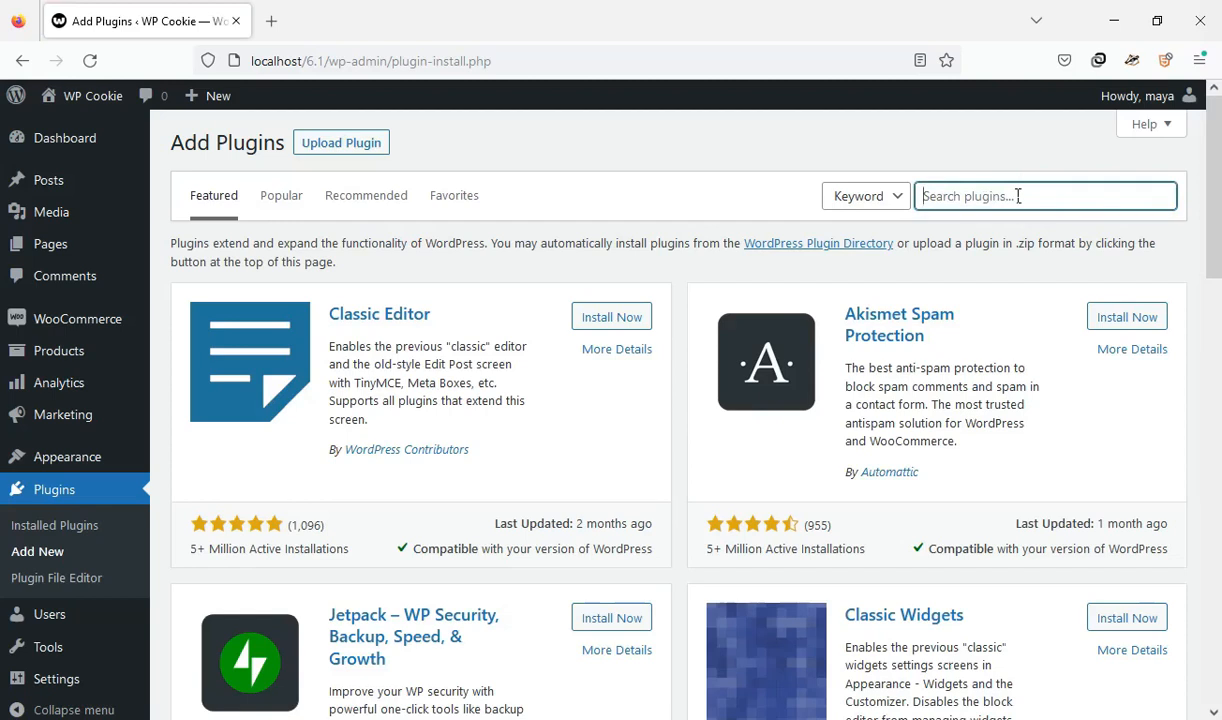
type("code snippet")
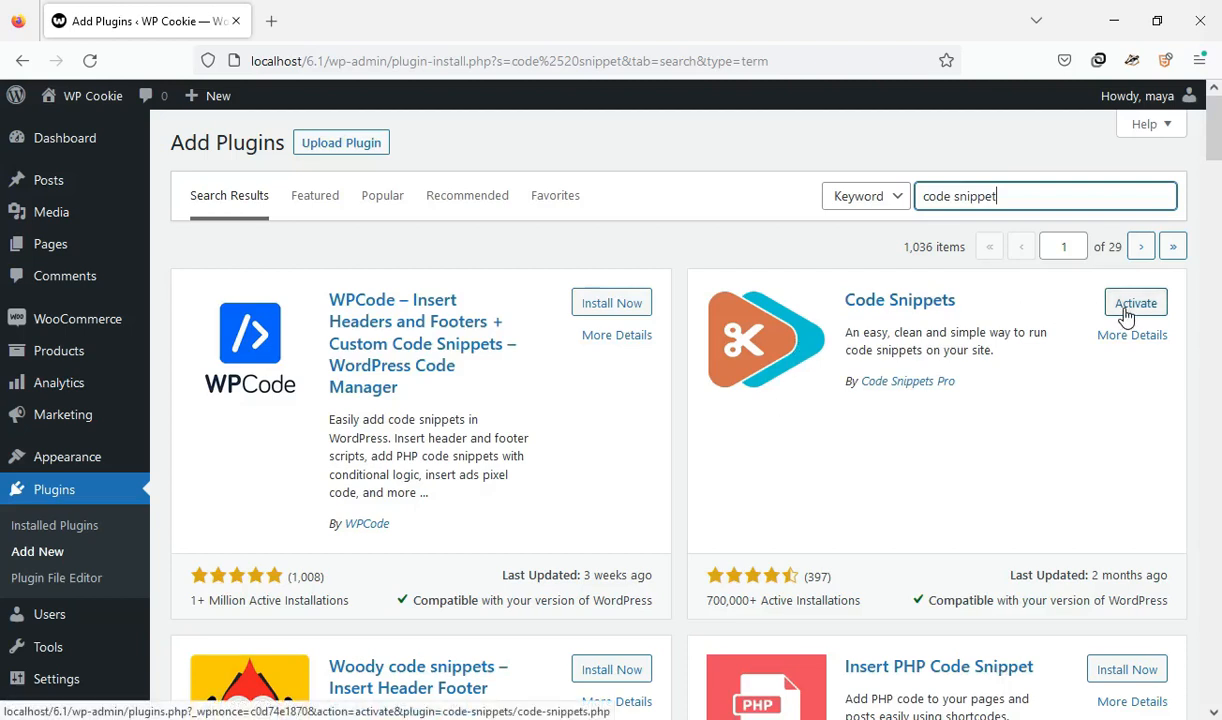
left_click(1135, 302)
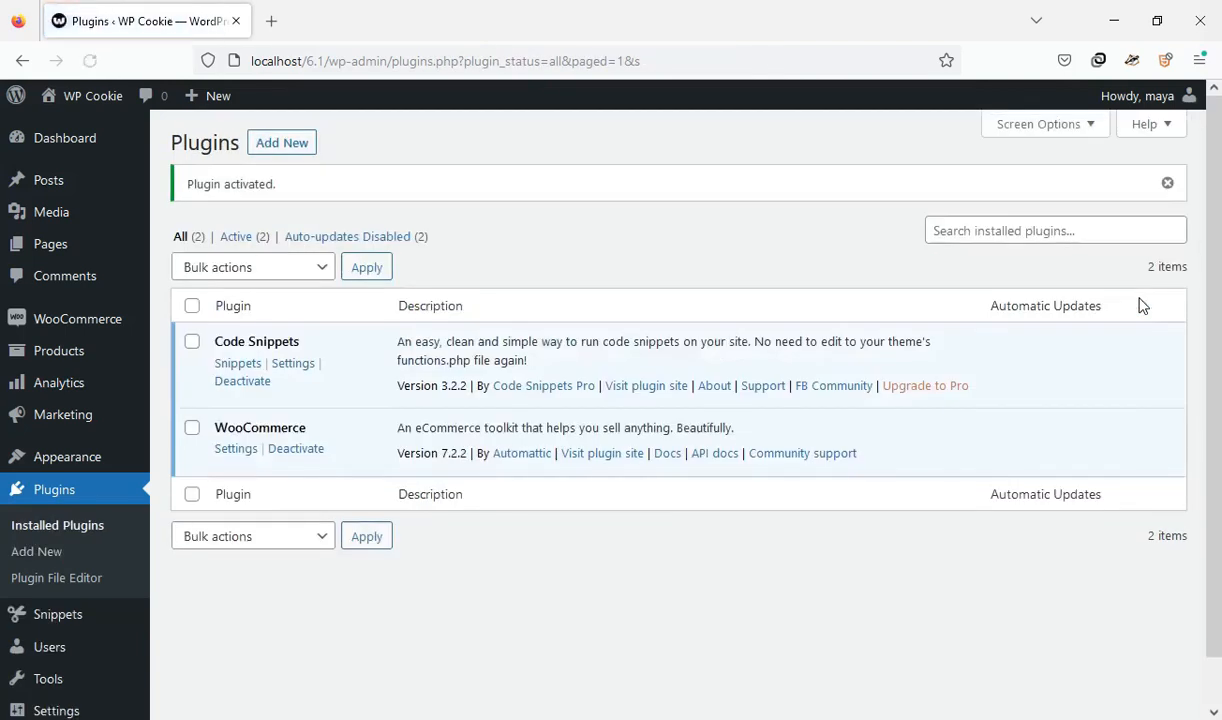
scroll("down", 3)
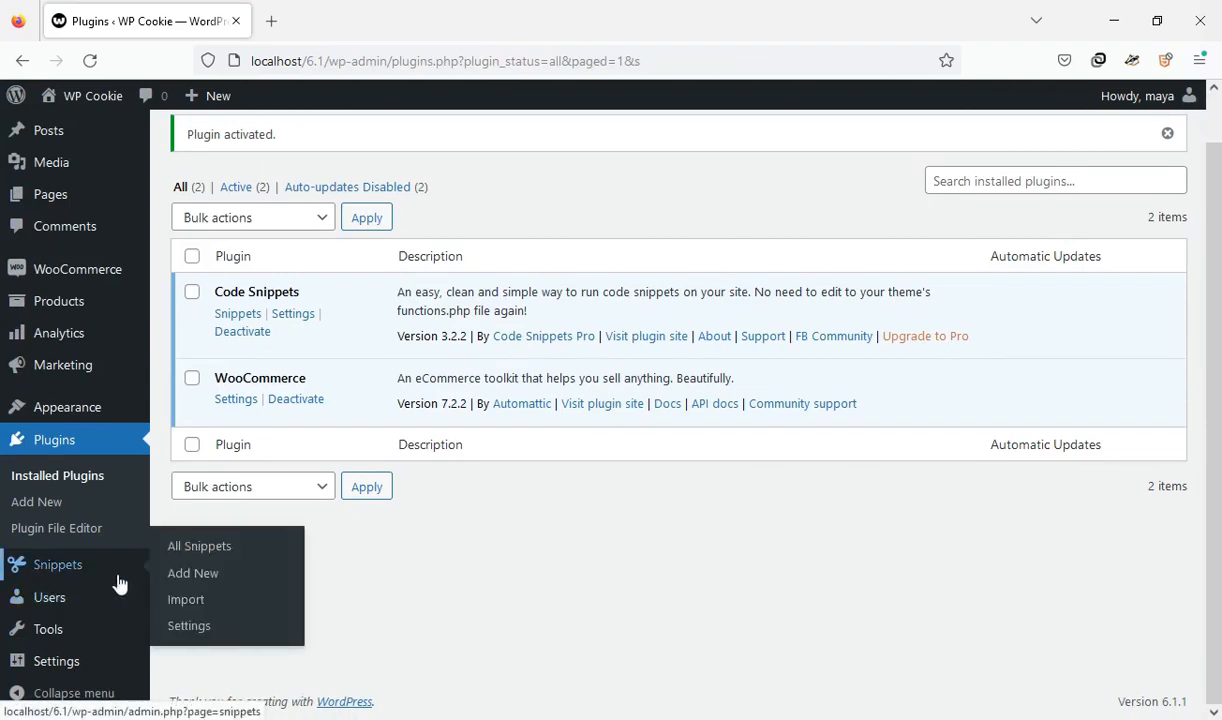
Step: Add a new snippet titled 'hi' with the pasted checkout-fields code, then save and activate it
left_click(192, 573)
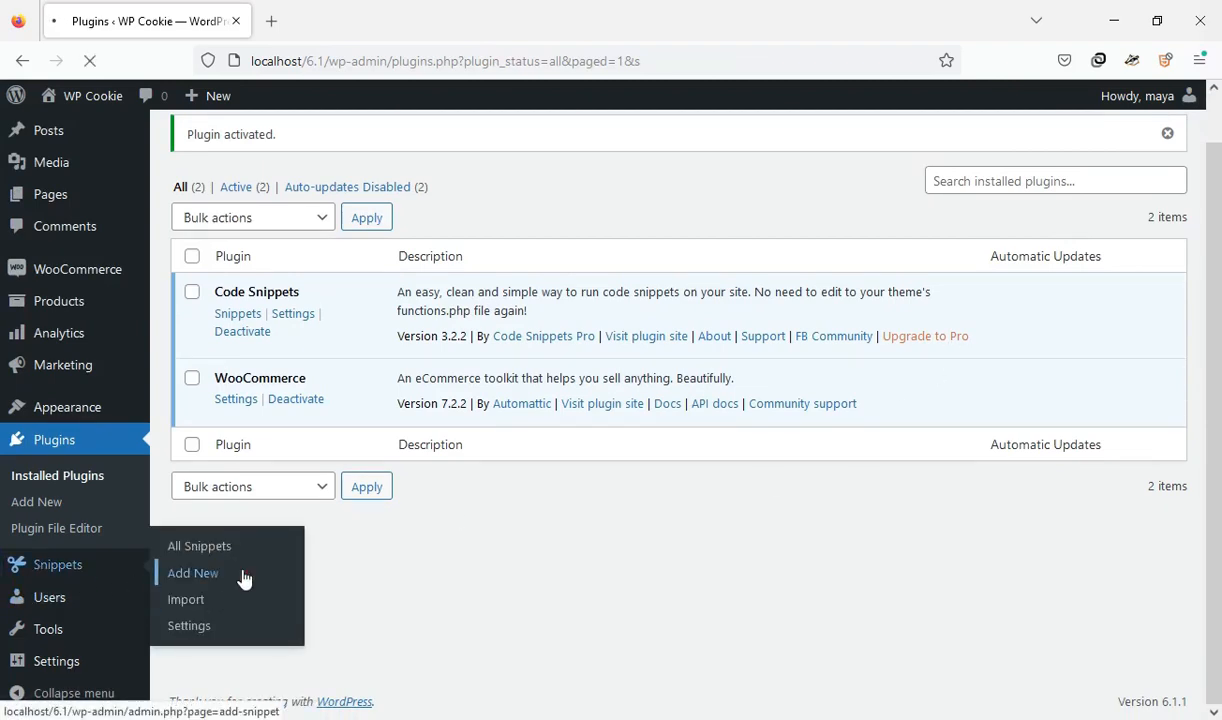
left_click(193, 573)
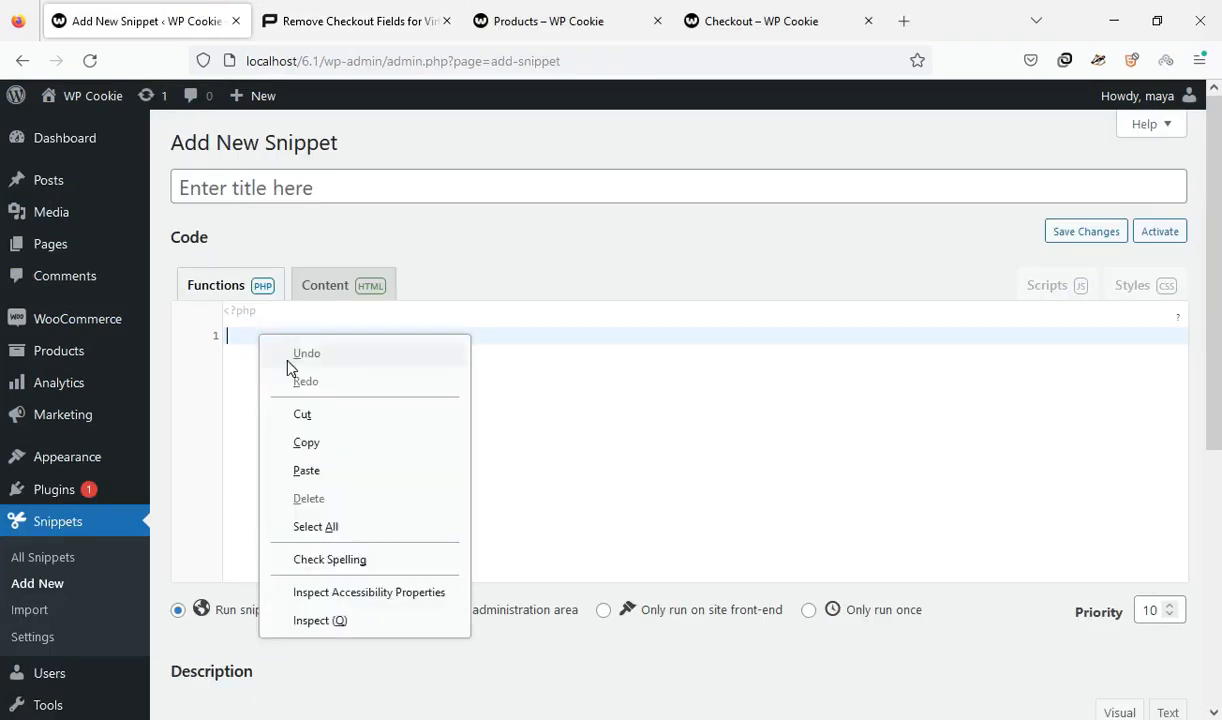
left_click(306, 470)
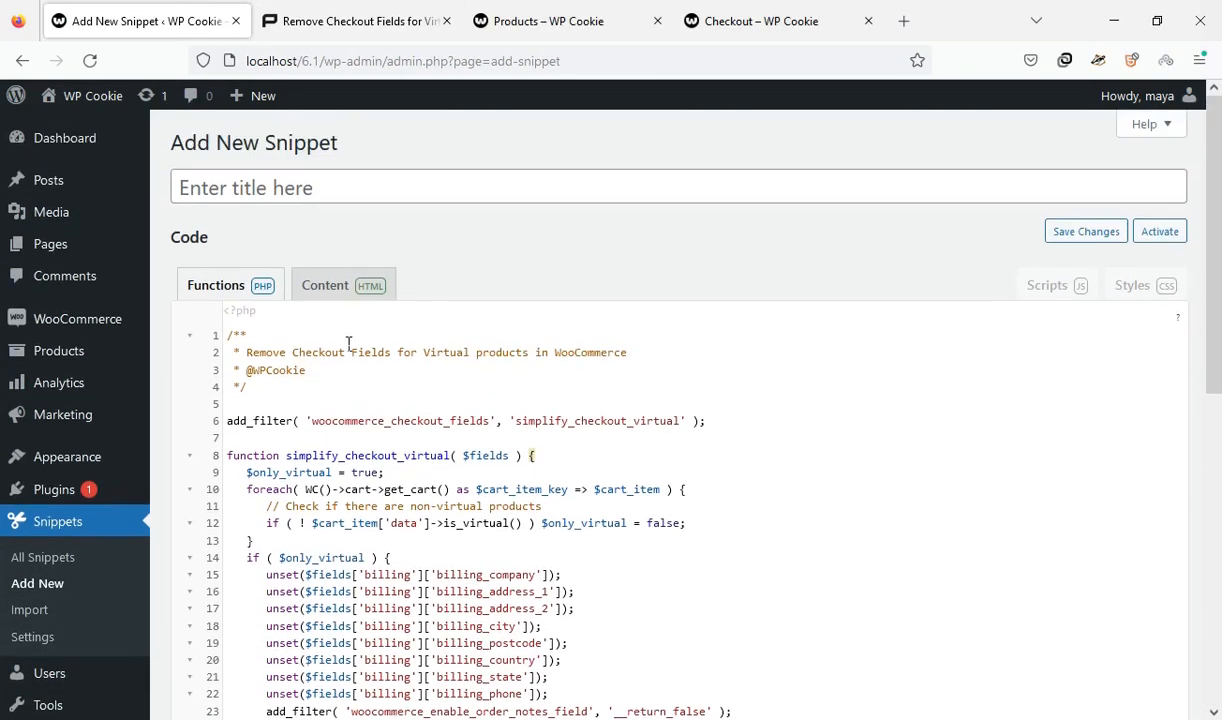
type("hide checkout fiel")
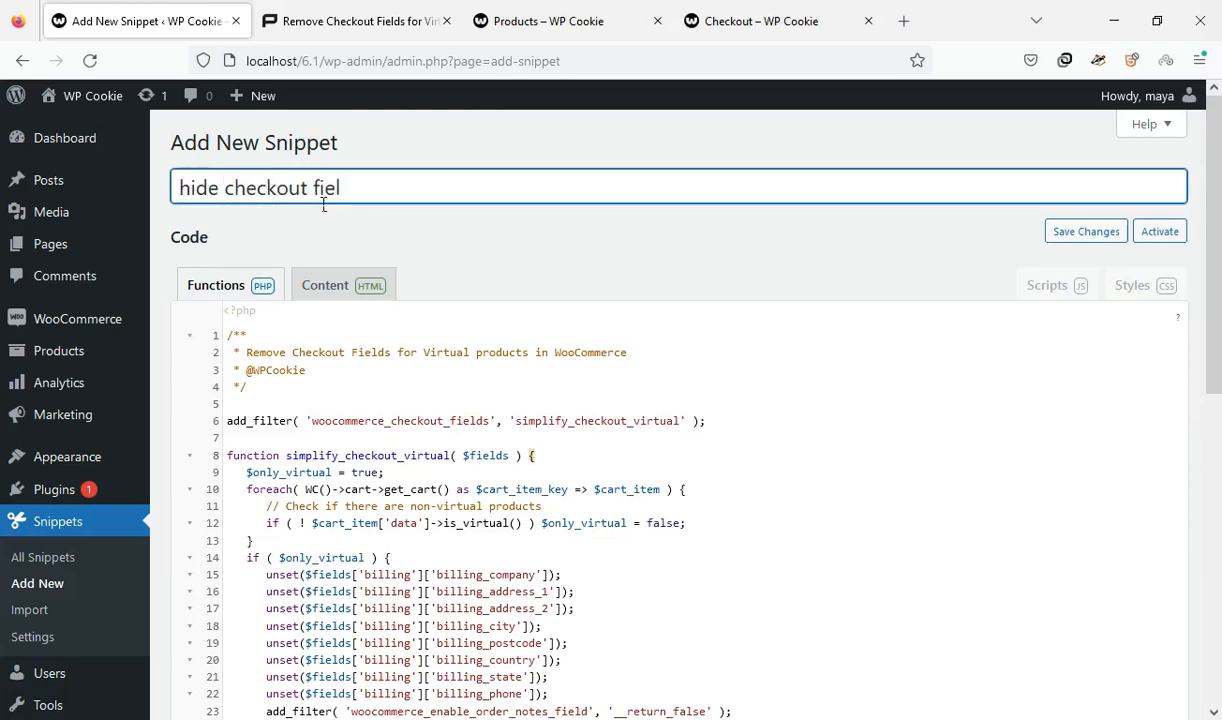
scroll("down", 3)
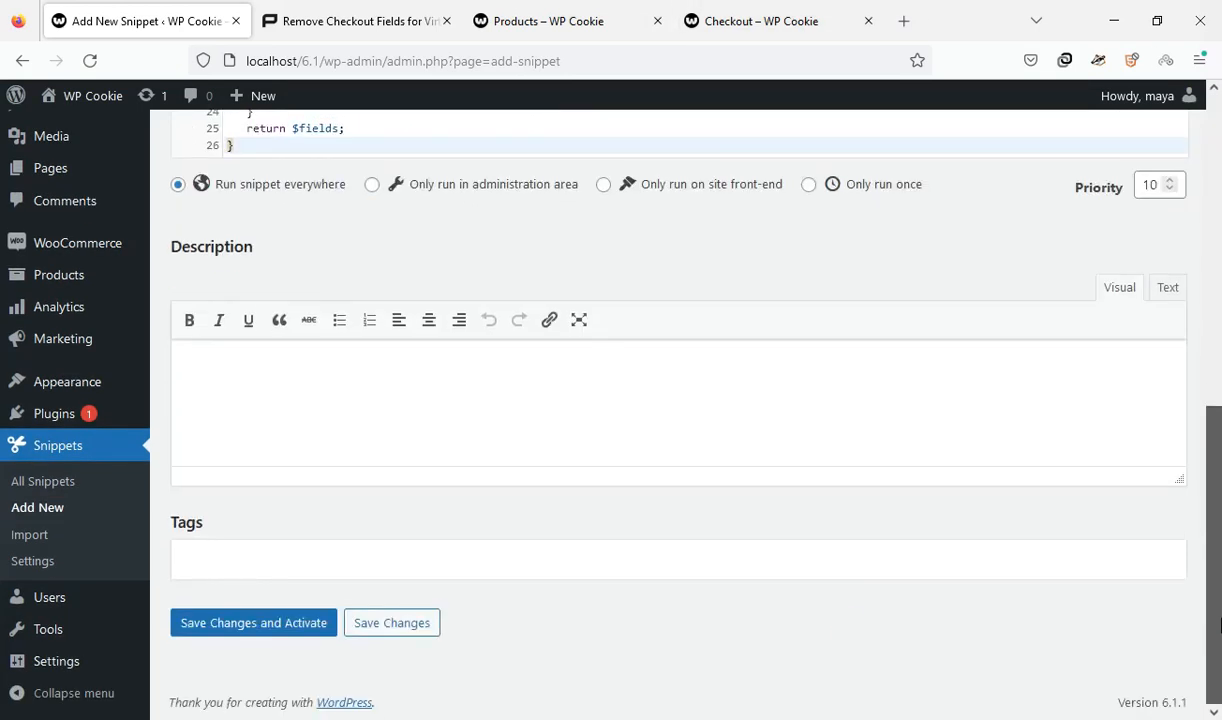
left_click(253, 622)
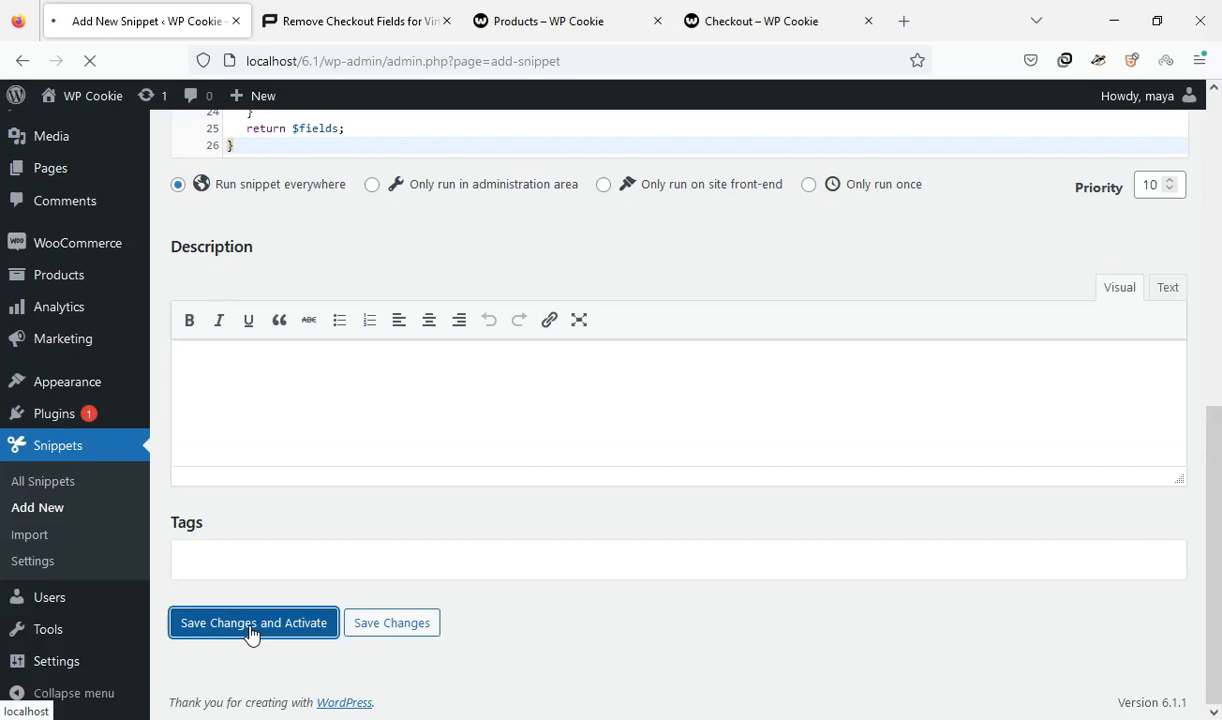
left_click(253, 622)
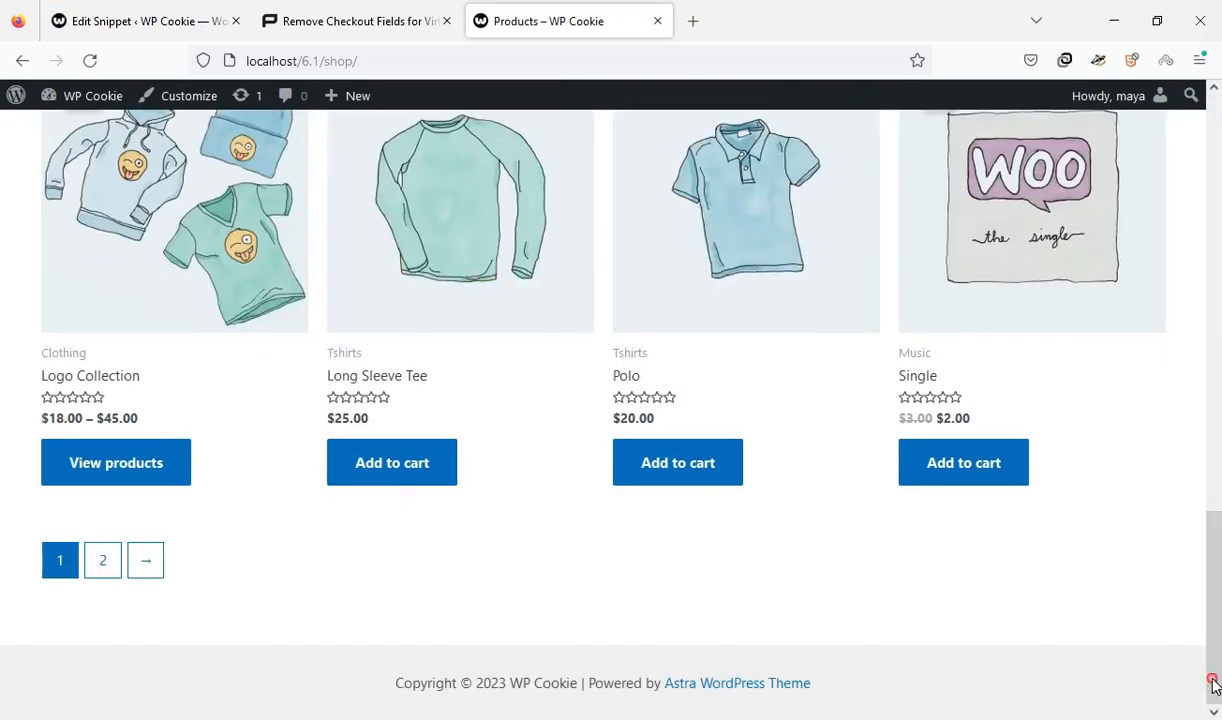
Step: Go to checkout from the mini cart to see billing ask only name and email
left_click(963, 462)
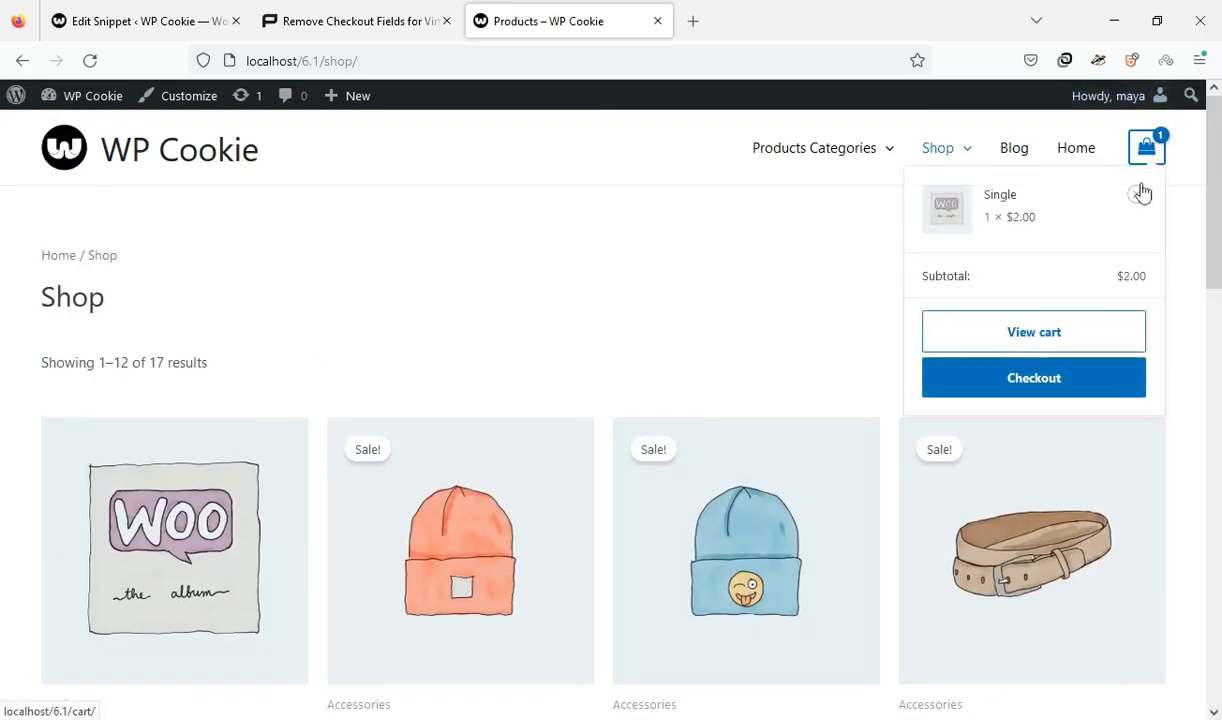
left_click(1033, 377)
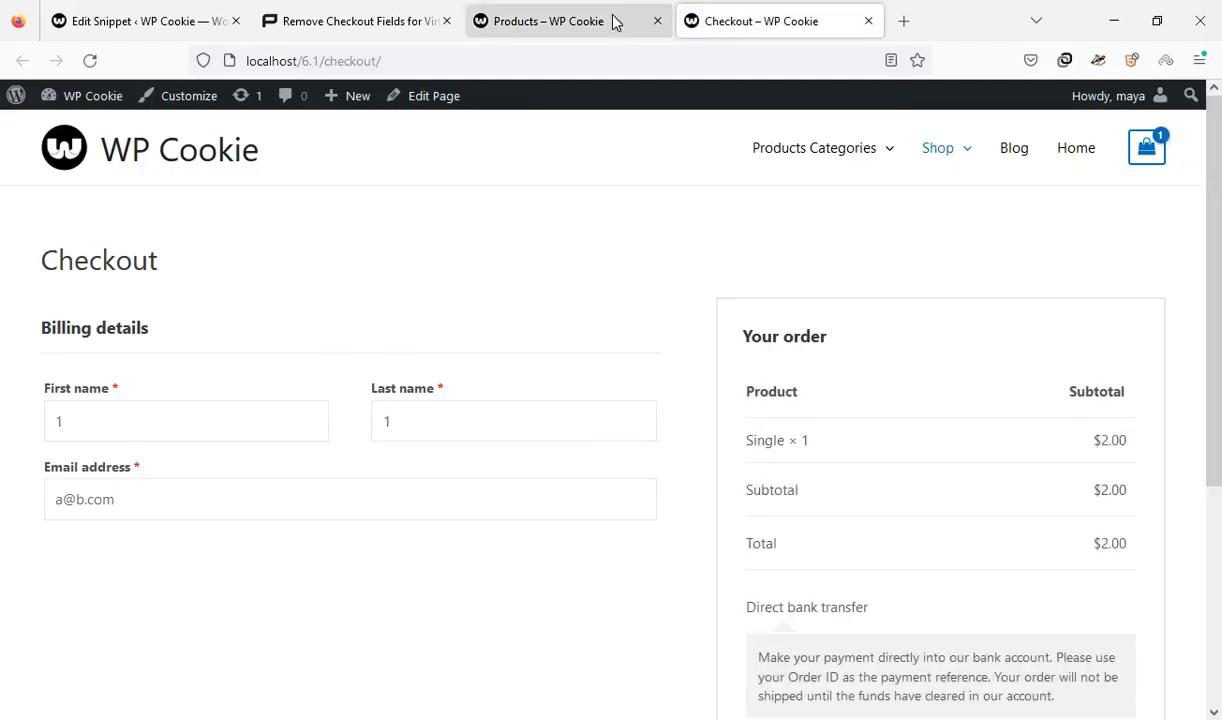
Step: Add the Belt to the cart and confirm checkout shows full billing address fields again
left_click(548, 20)
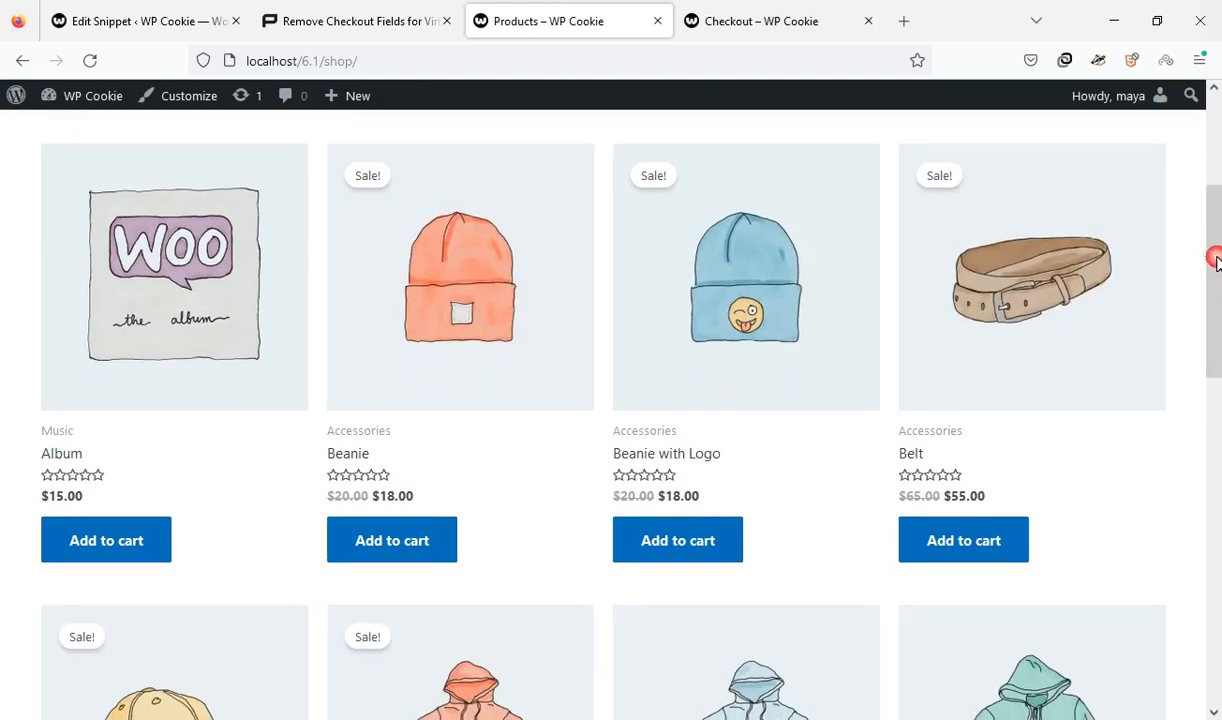
left_click(963, 540)
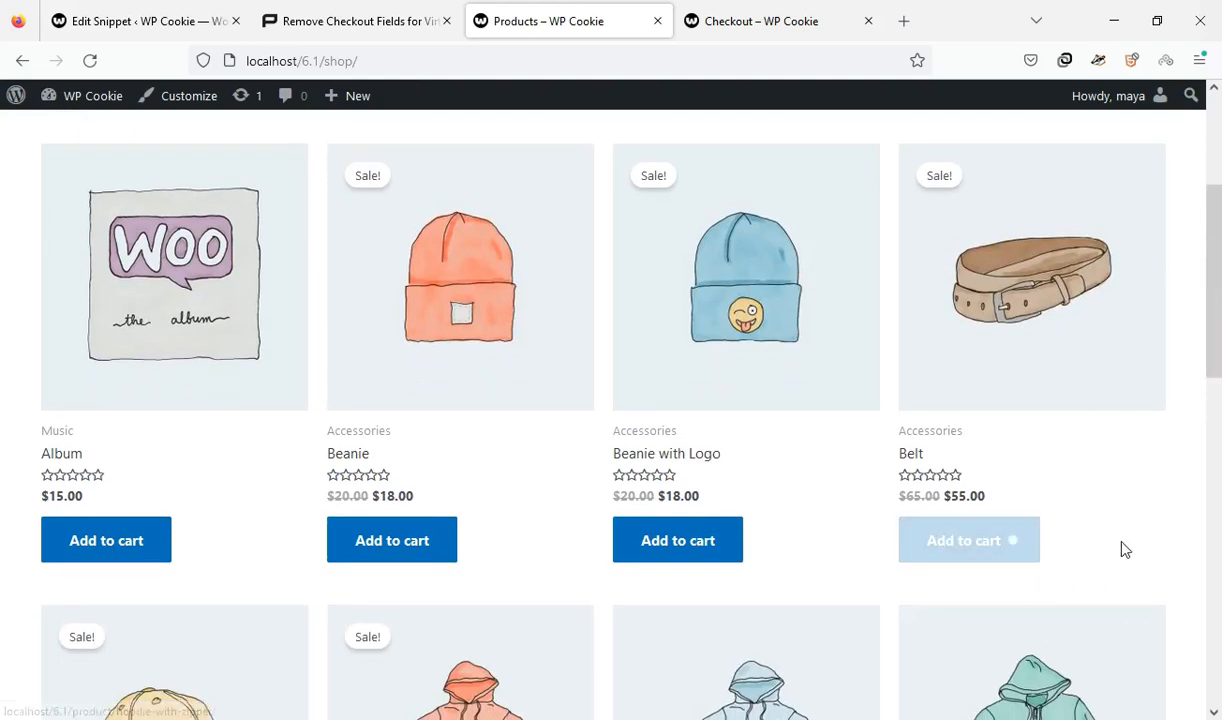
left_click(963, 540)
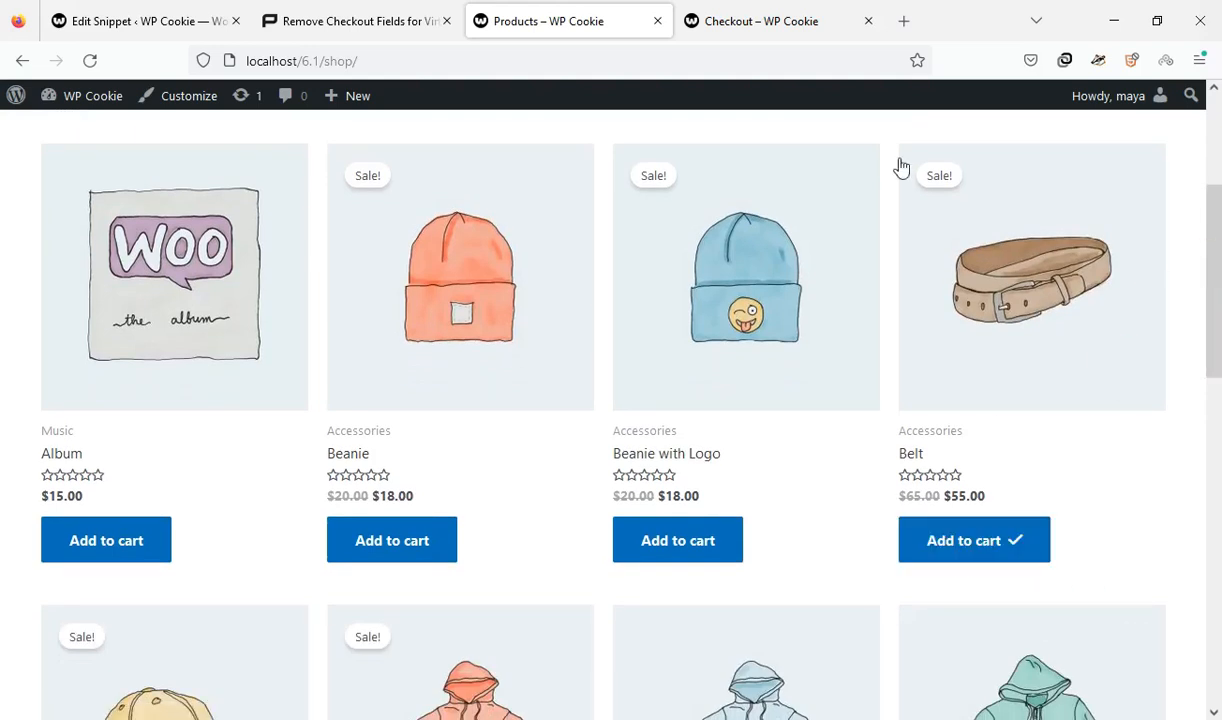
left_click(761, 21)
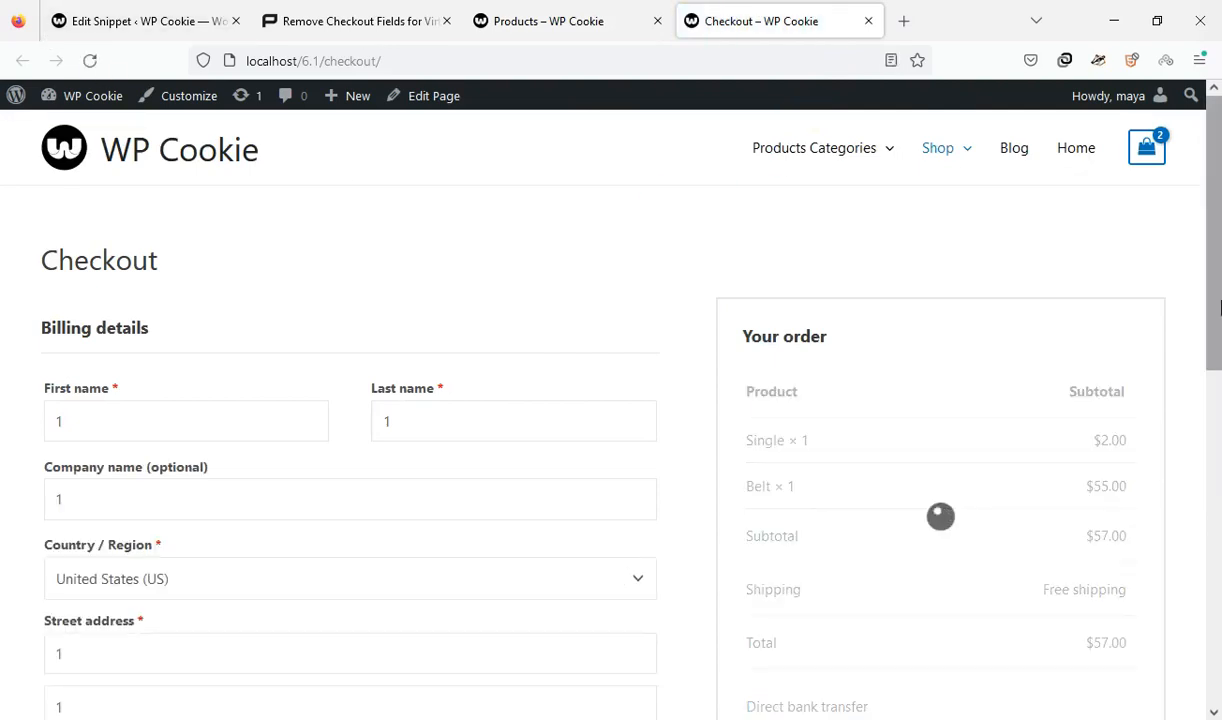
scroll("down", 3)
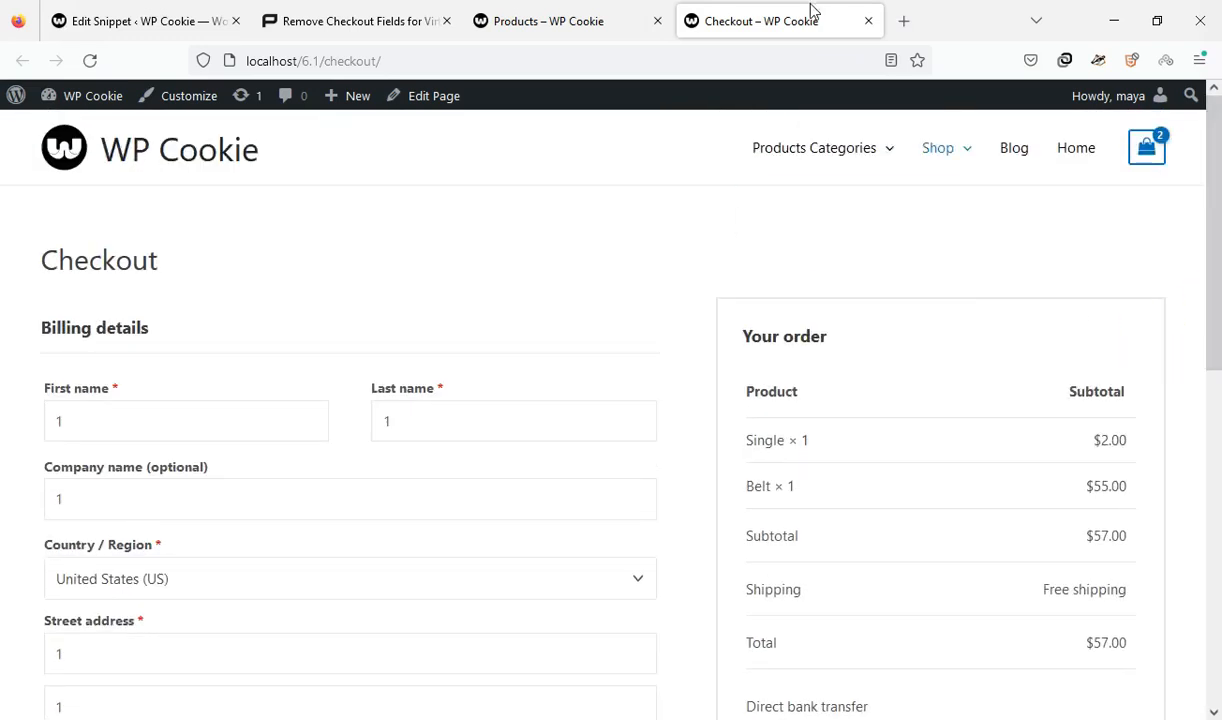
left_click(140, 20)
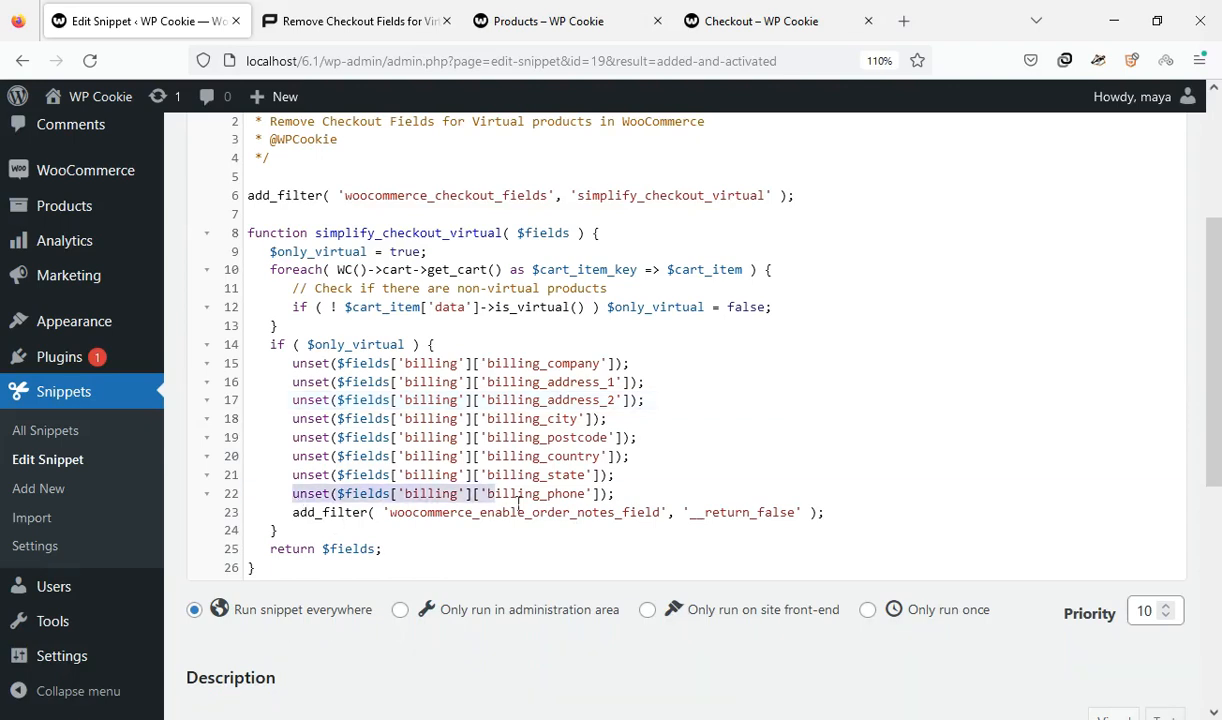
Step: Delete the billing_phone unset line from the snippet, save it, and recheck checkout
triple_click(450, 493)
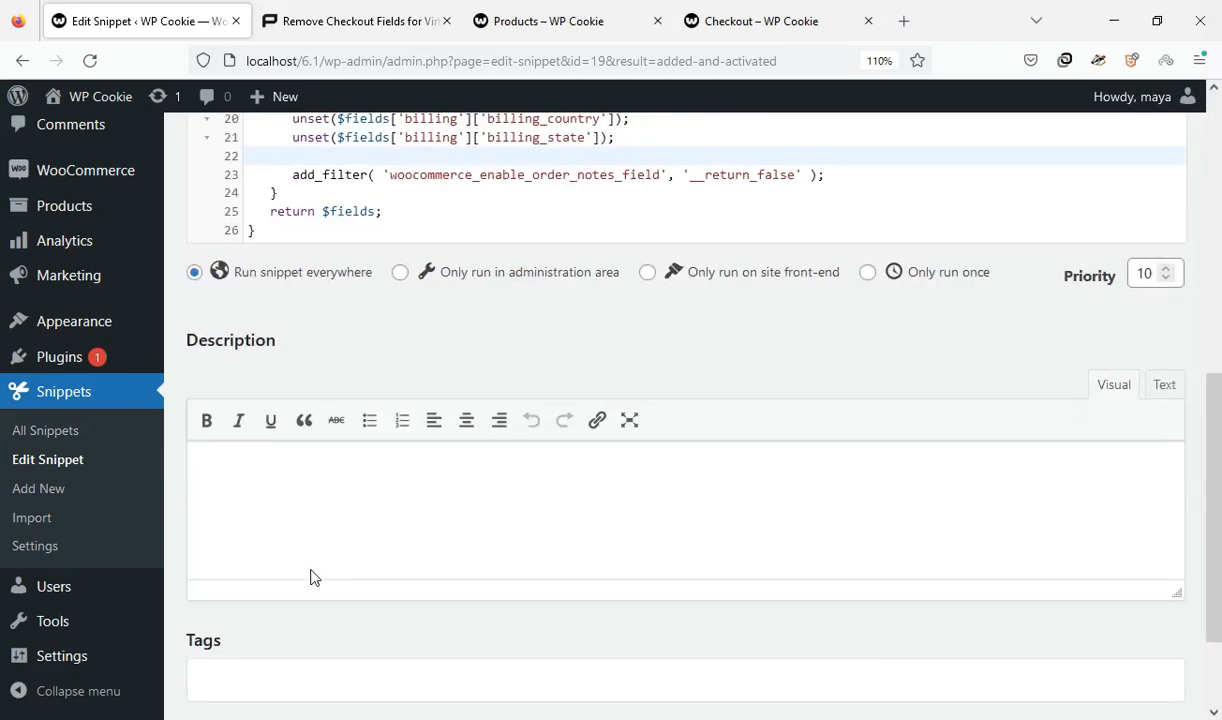
left_click(236, 613)
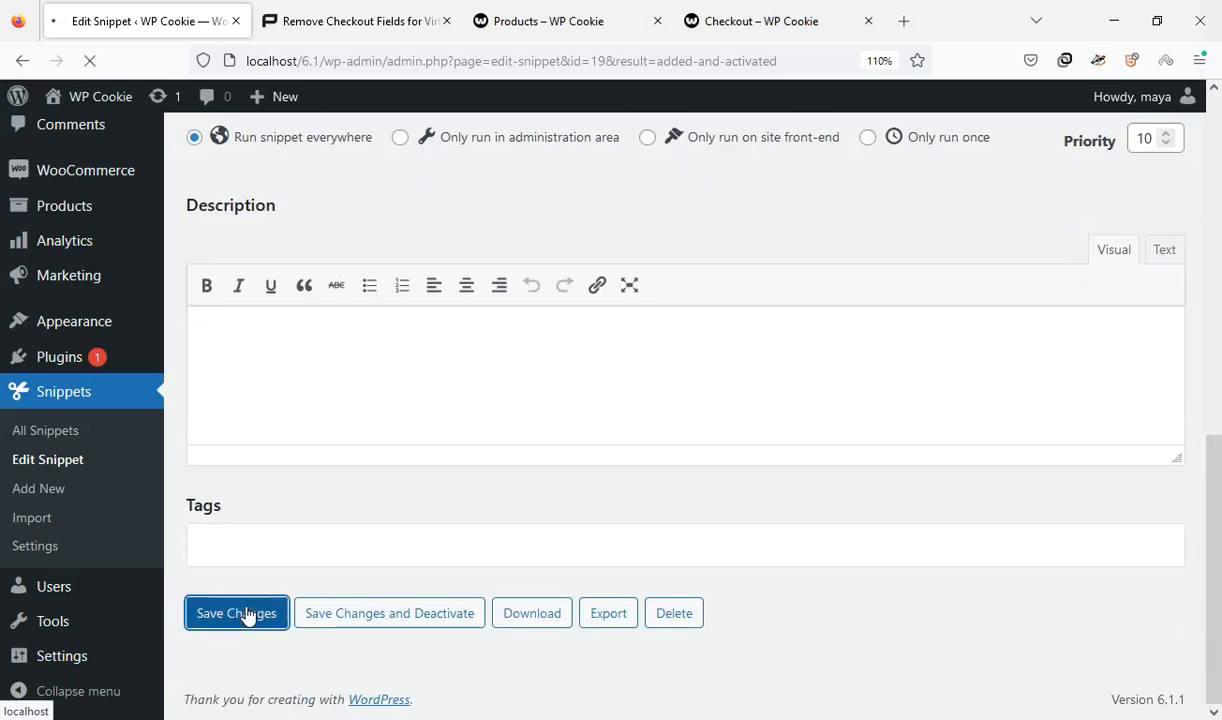
left_click(236, 613)
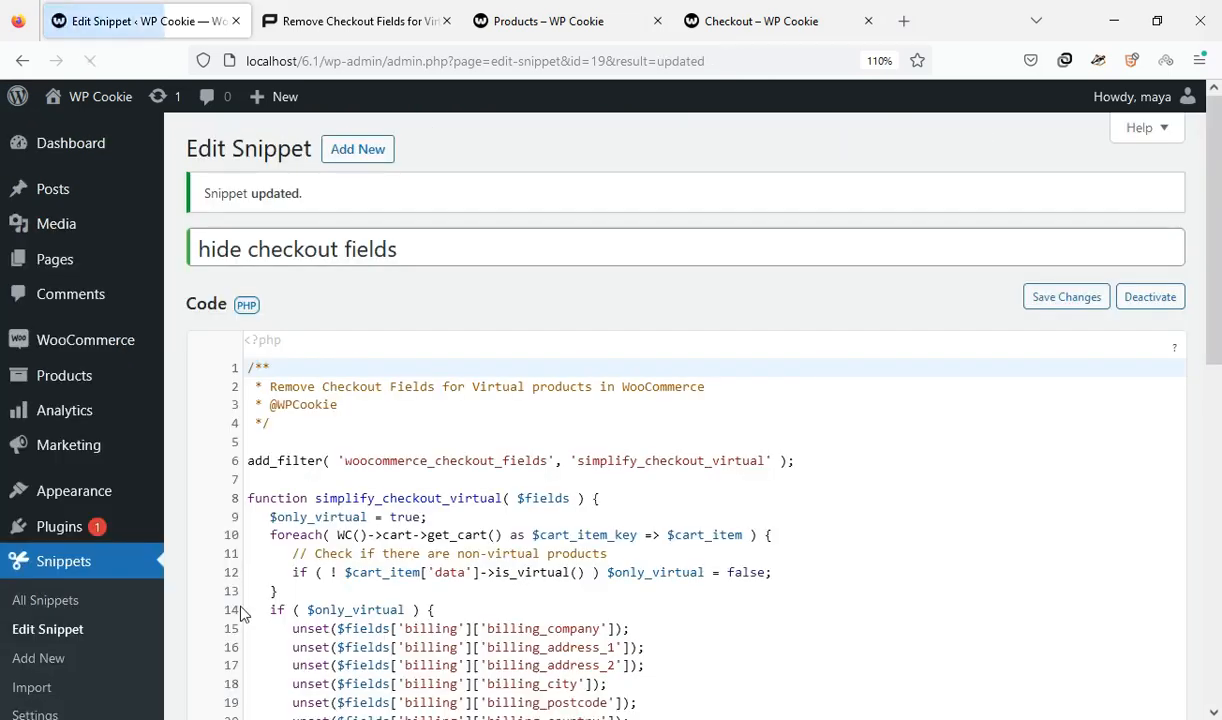
left_click(765, 21)
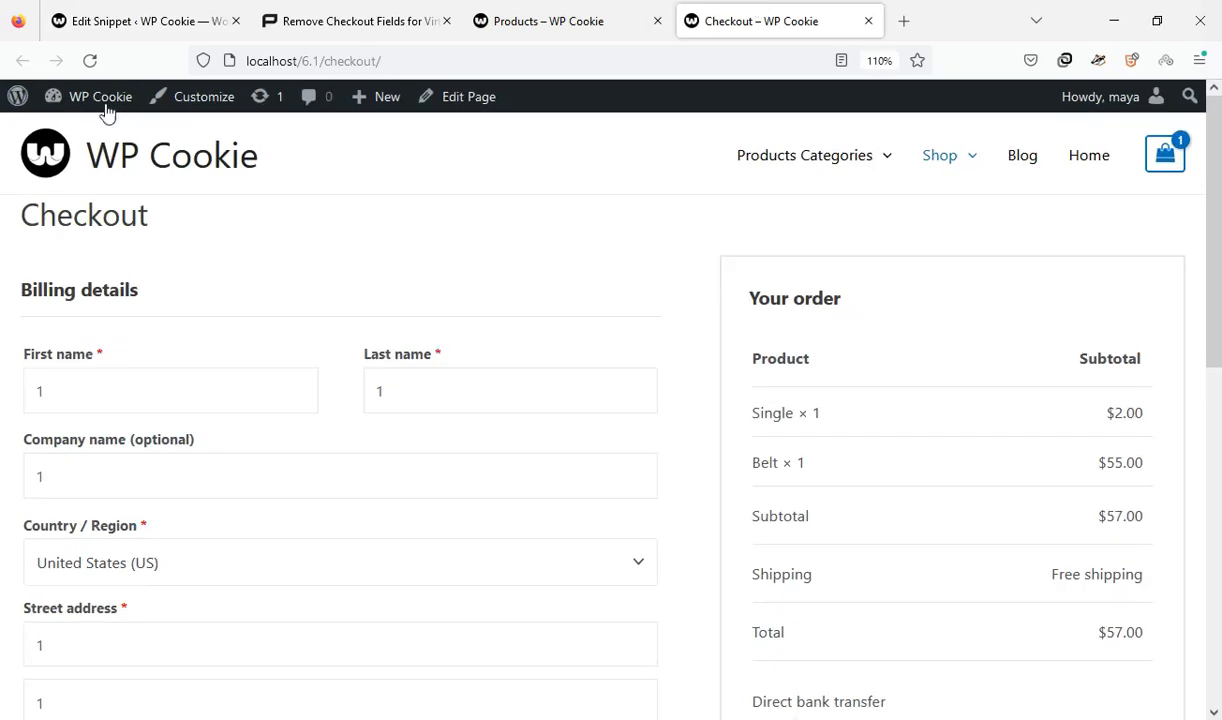